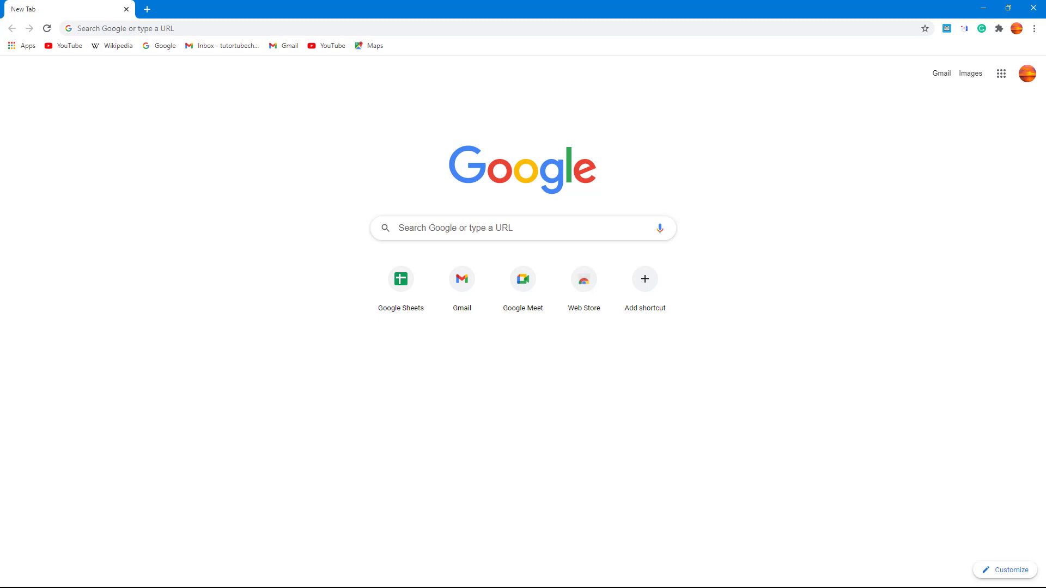
{"action": "mouse_move", "coordinate": [1007, 110]}
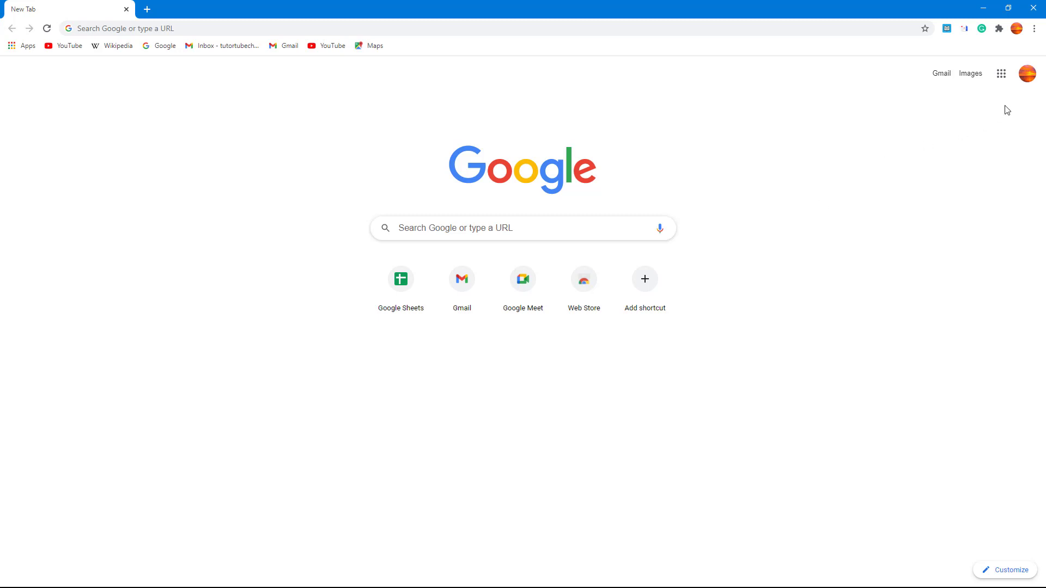
Show the installed Chrome apps page via the Apps bookmark.
{"action": "left_click", "coordinate": [1035, 29]}
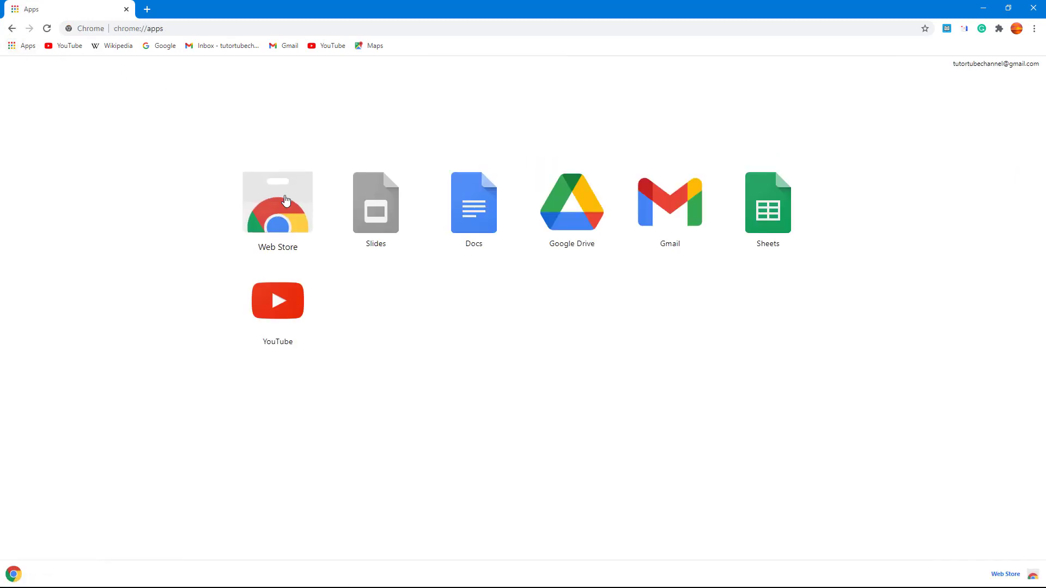
Launch the Chrome Web Store from its app tile.
{"action": "left_click", "coordinate": [277, 200]}
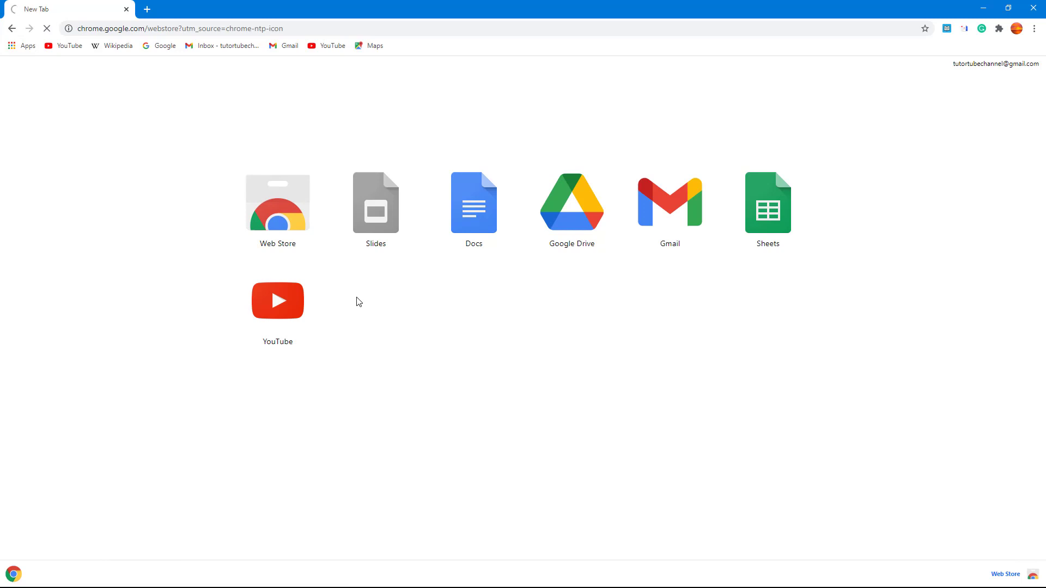
{"action": "left_click", "coordinate": [277, 203]}
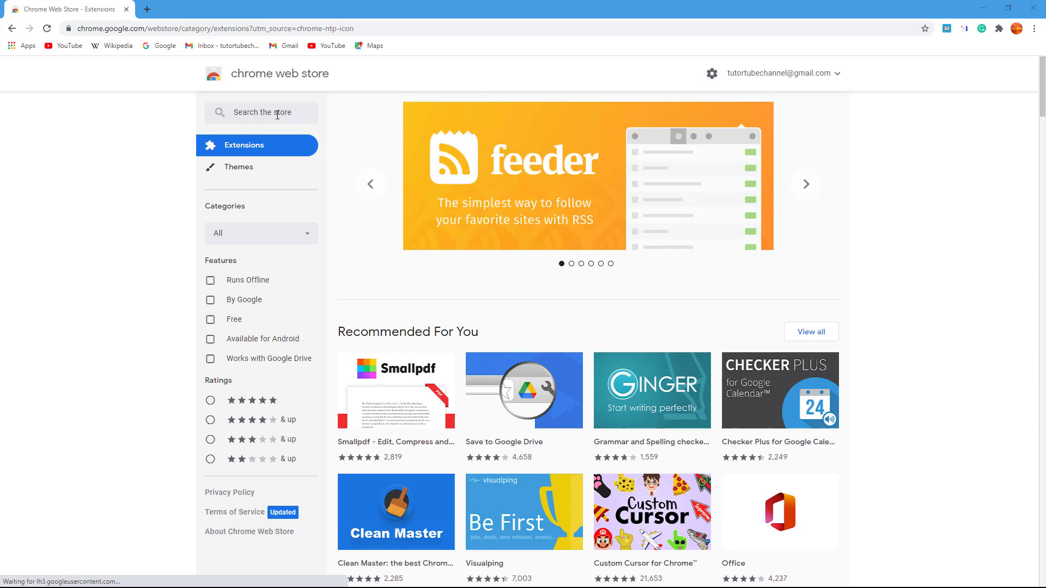
Search the Web Store for 'google calendar' to list matching extensions.
{"action": "left_click", "coordinate": [260, 112]}
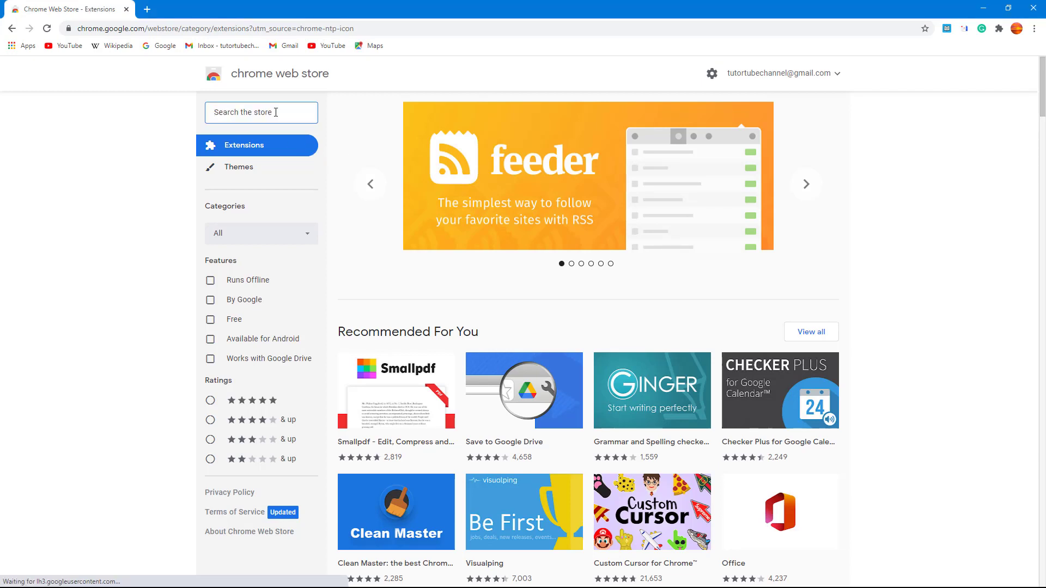
{"action": "type", "text": "google calendar"}
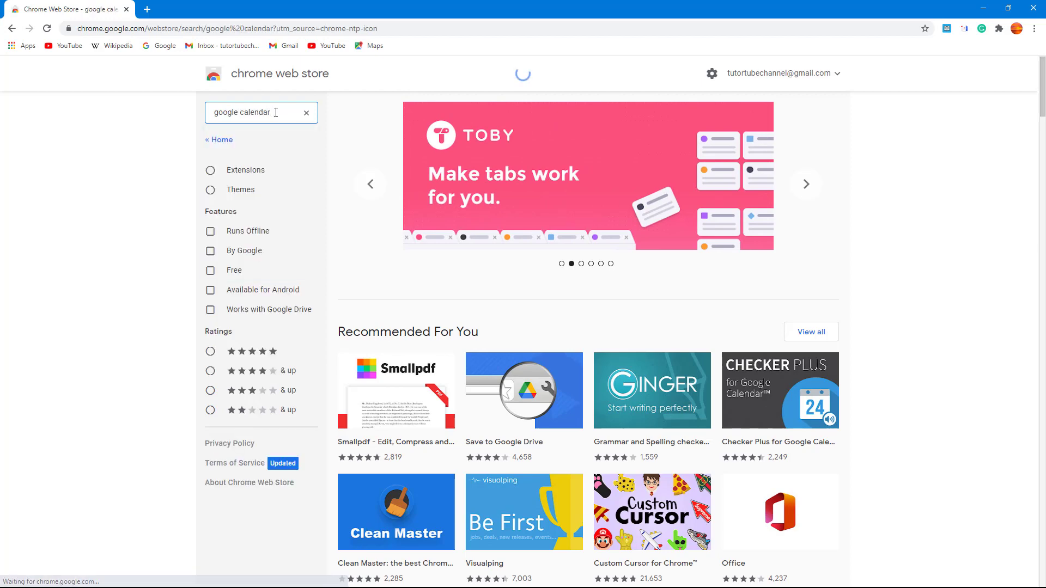
{"action": "left_click", "coordinate": [257, 112]}
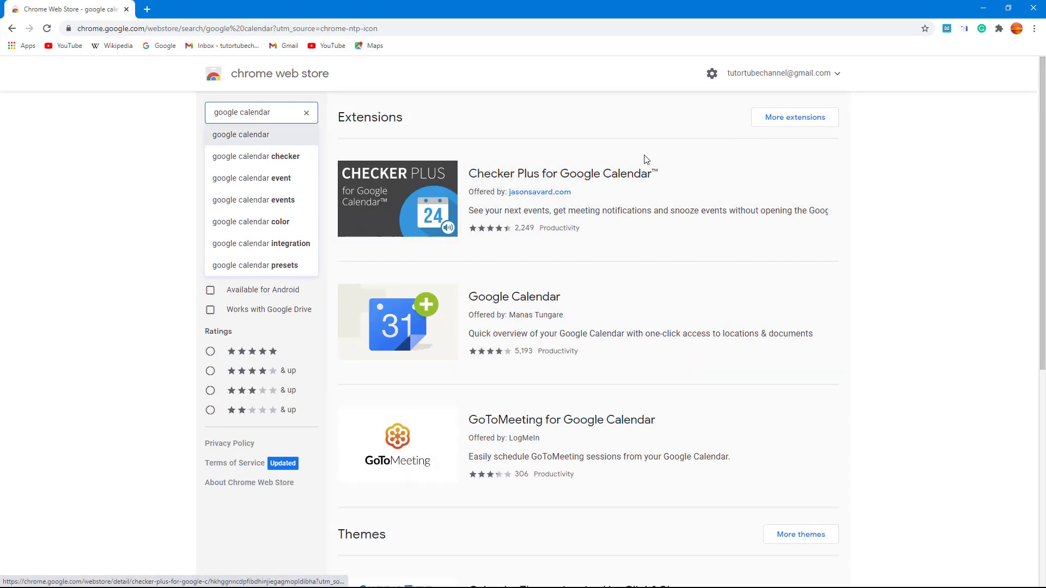
{"action": "mouse_move", "coordinate": [521, 393]}
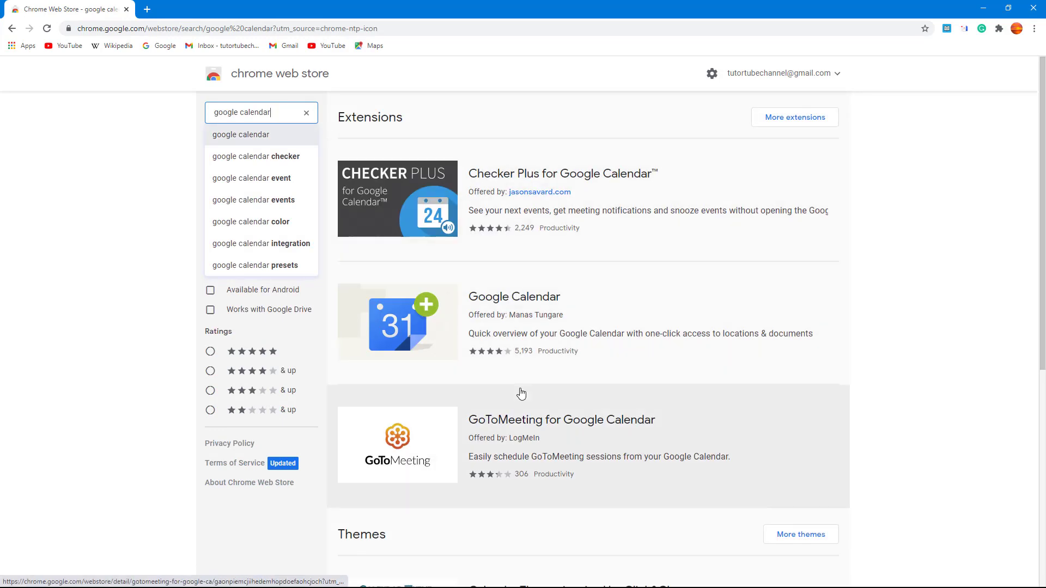
{"action": "mouse_move", "coordinate": [445, 331]}
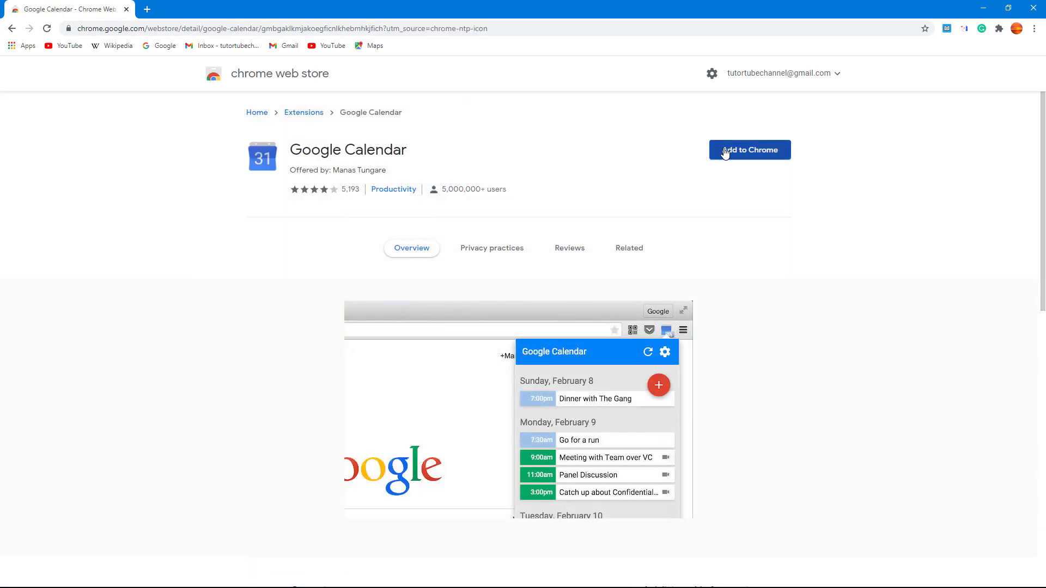
Add the Google Calendar extension to Chrome and bring up its add-an-event form.
{"action": "left_click", "coordinate": [749, 149]}
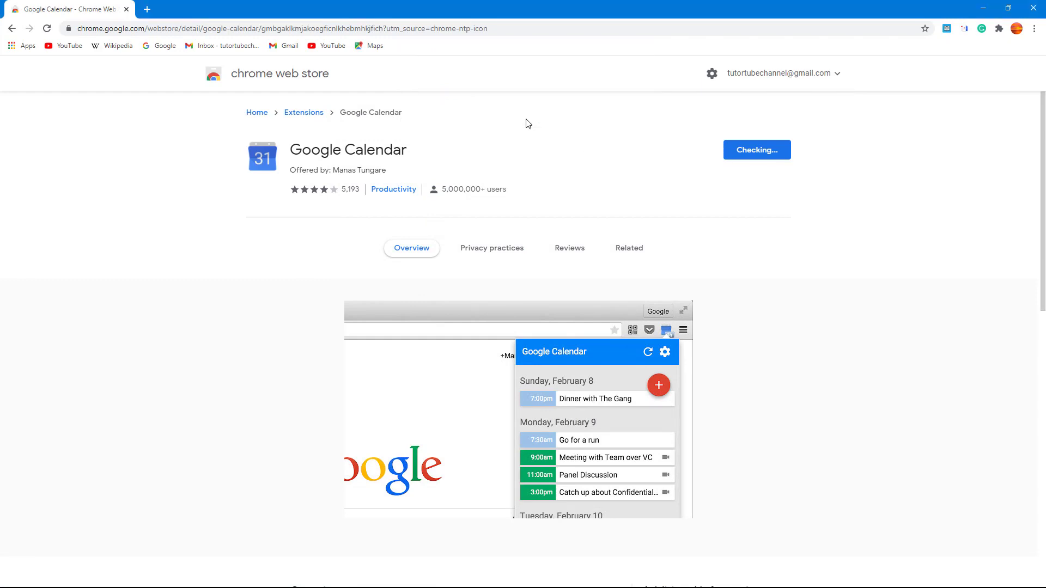
{"action": "mouse_move", "coordinate": [720, 178]}
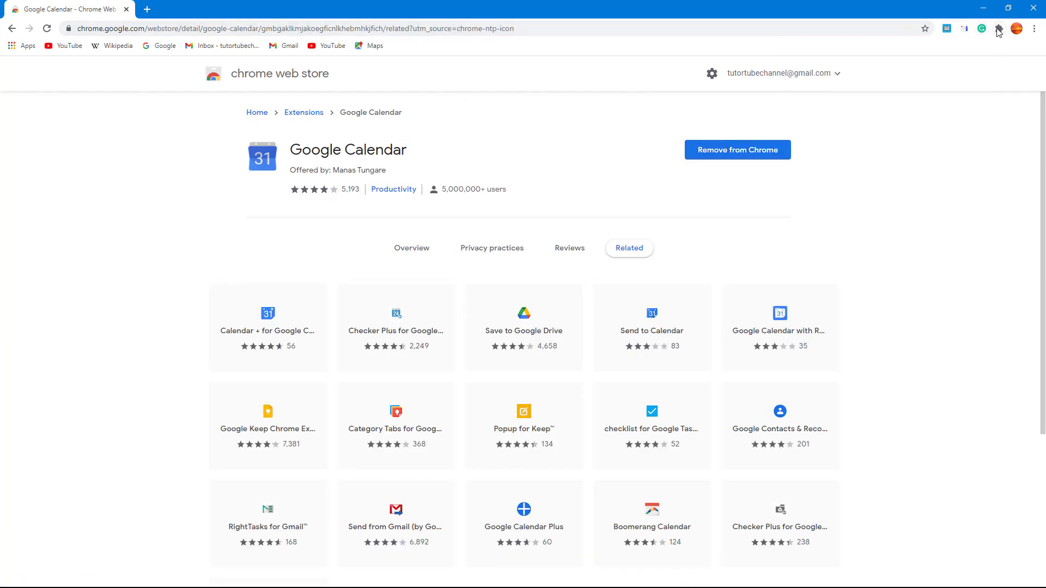
{"action": "left_click", "coordinate": [1000, 28]}
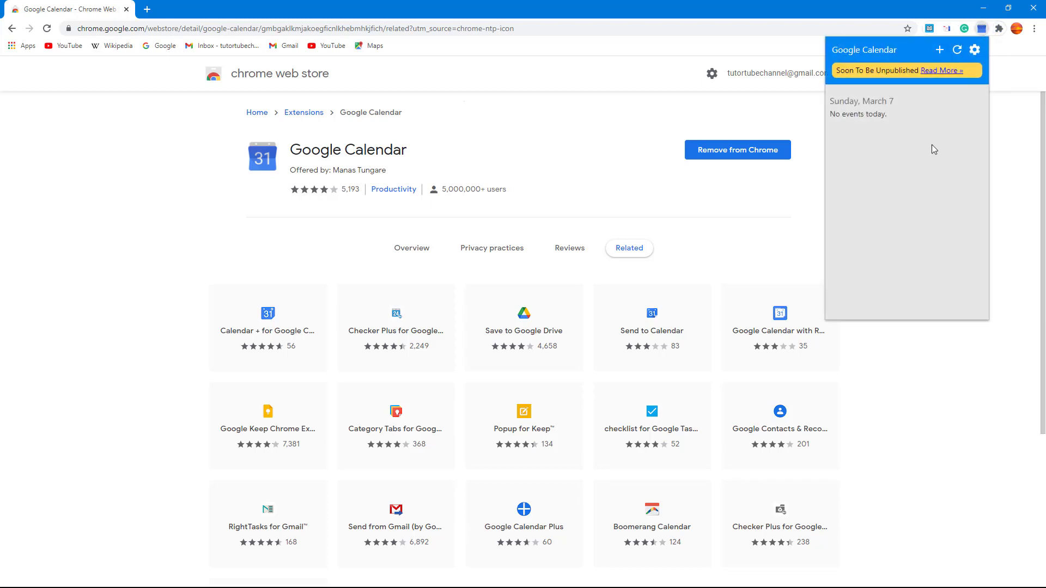
{"action": "mouse_move", "coordinate": [941, 103]}
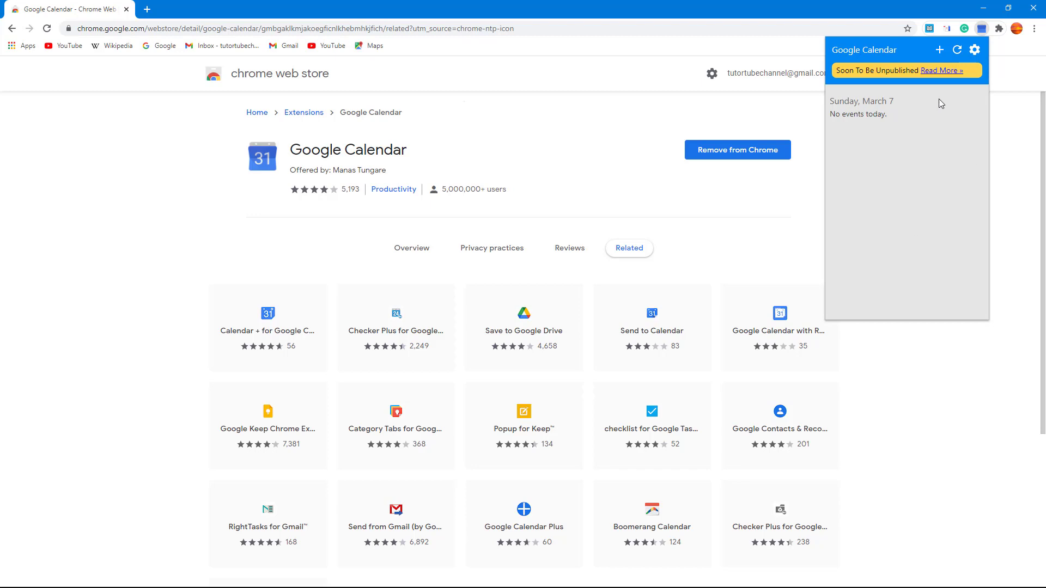
{"action": "left_click", "coordinate": [939, 50]}
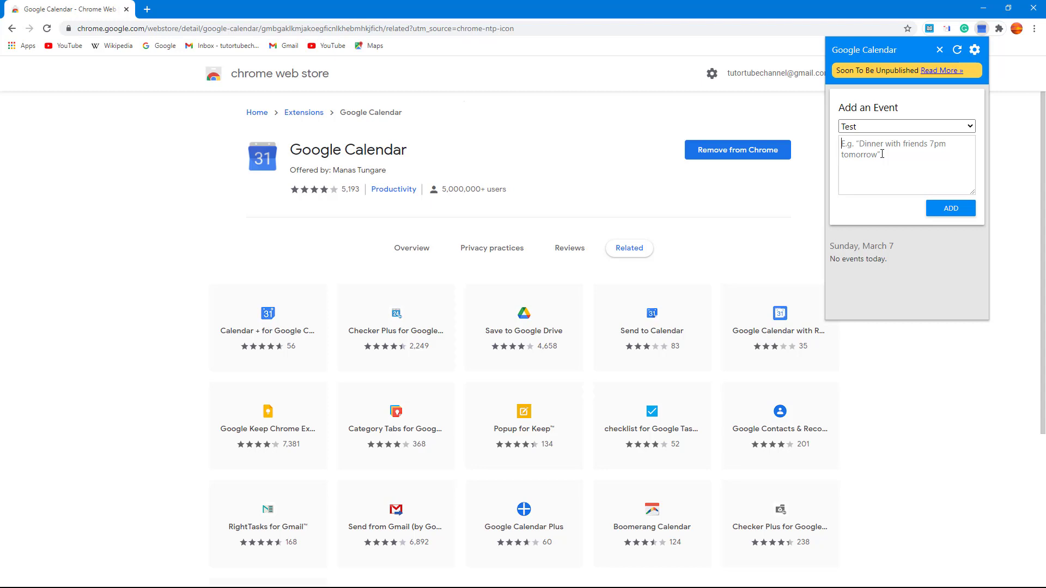
Submit the event 'Make Video for Channel' to the Test calendar and reopen the event form.
{"action": "type", "text": "Make Video for"}
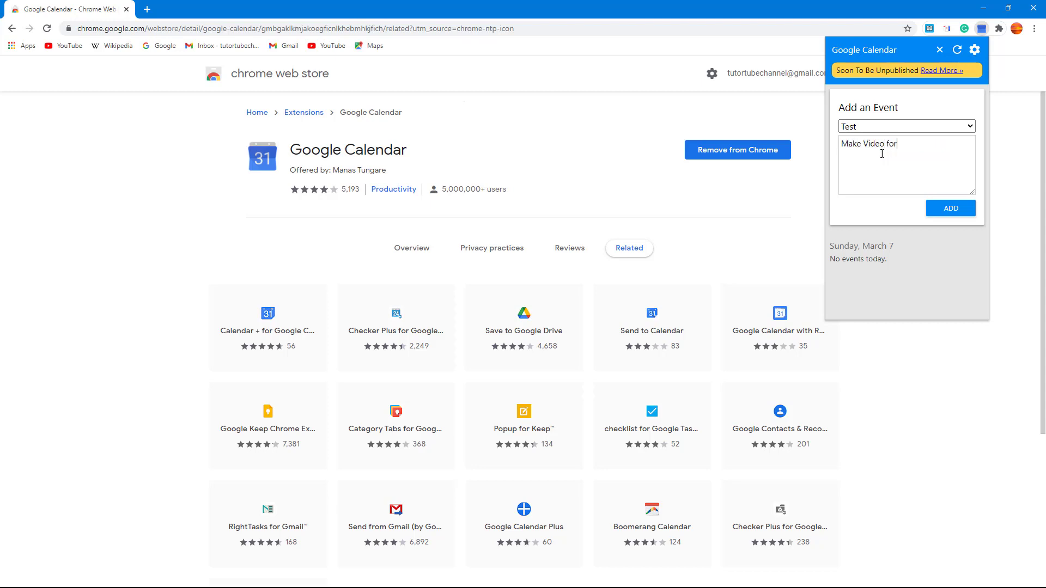
{"action": "type", "text": "Channel"}
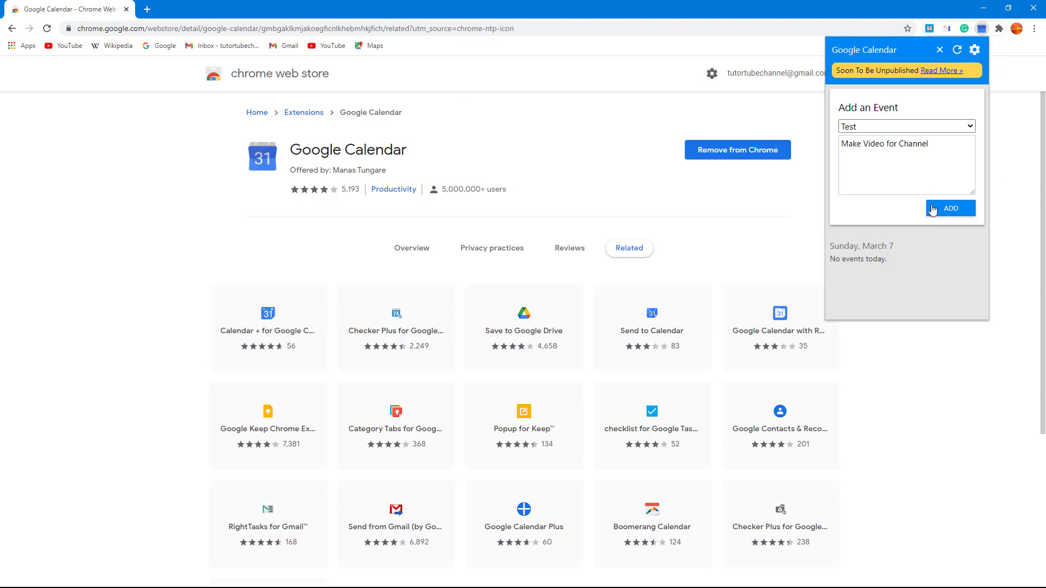
{"action": "left_click", "coordinate": [951, 208]}
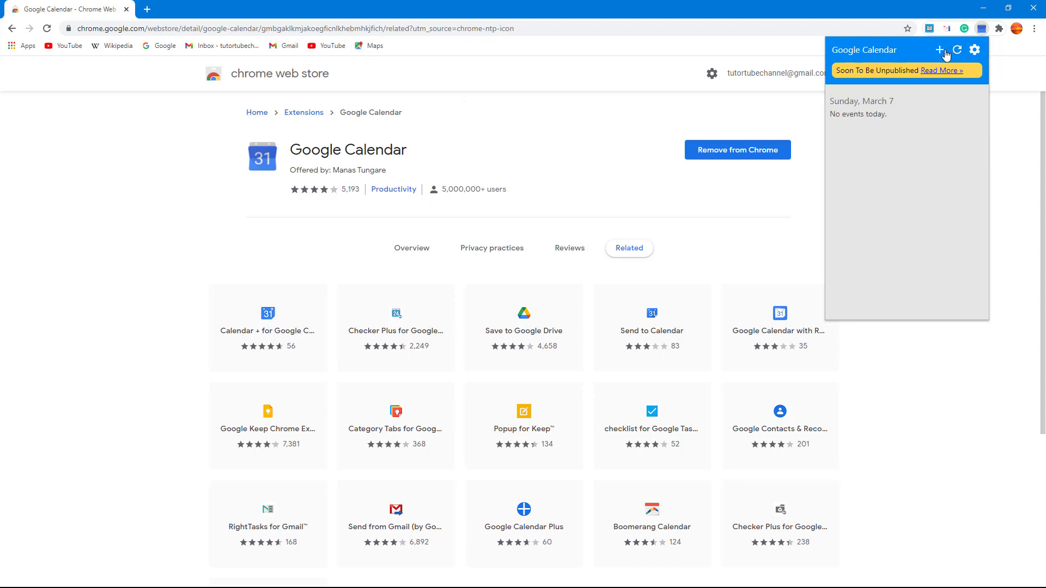
{"action": "left_click", "coordinate": [938, 49]}
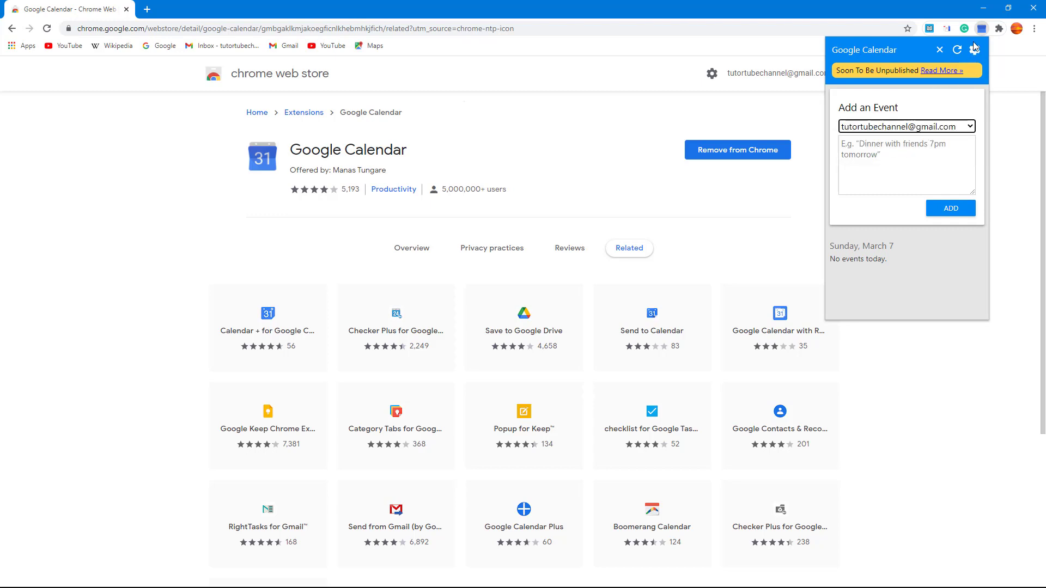
Show the extension's options page listing the Birthdays, Test and account calendars.
{"action": "left_click", "coordinate": [974, 49]}
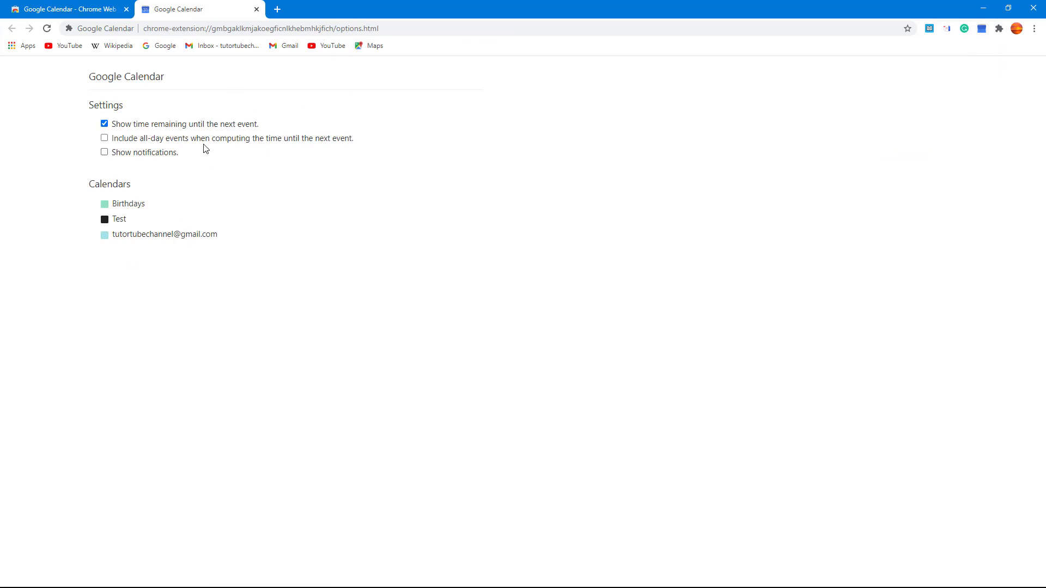
{"action": "left_click", "coordinate": [260, 28]}
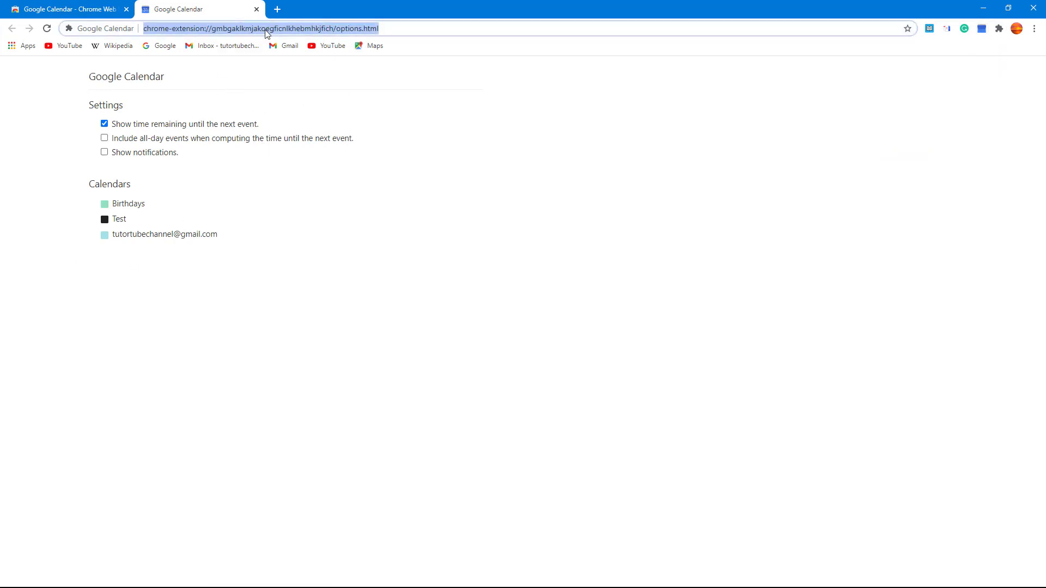
{"action": "type", "text": "c"}
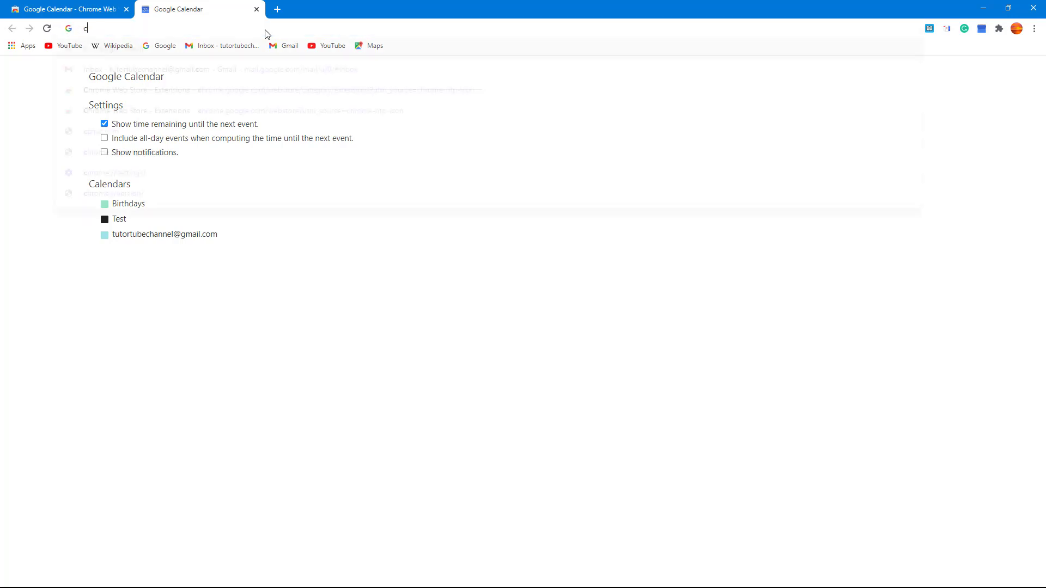
Go to calendar.google.com and confirm 'Make Video for Channel' appears on Sunday, March 7.
{"action": "type", "text": "alendar.google.com/calendar/u/0/r?pli=1"}
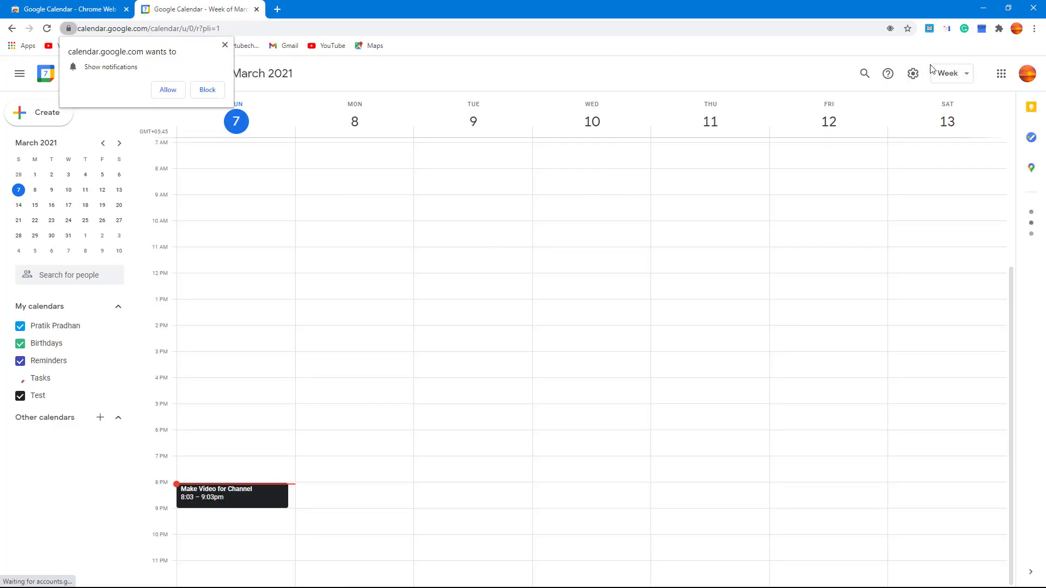
{"action": "left_click", "coordinate": [981, 28]}
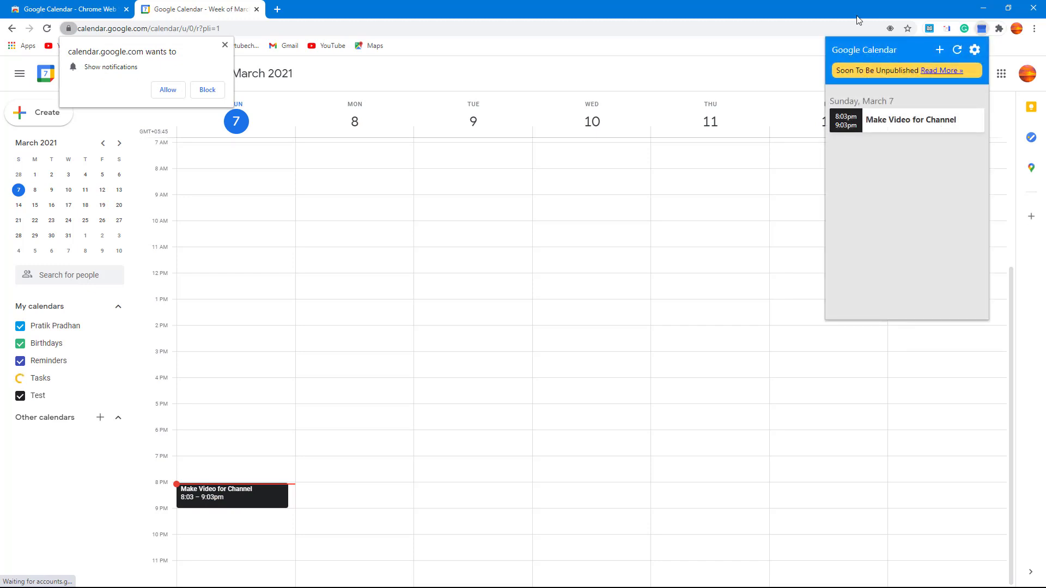